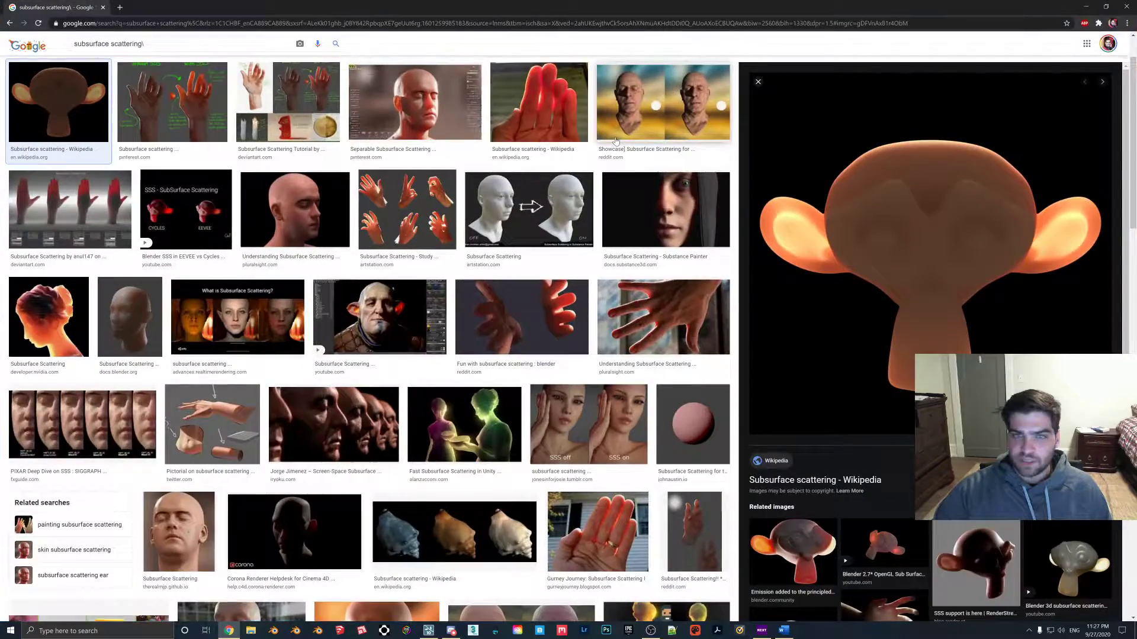
mouse_move(788, 238)
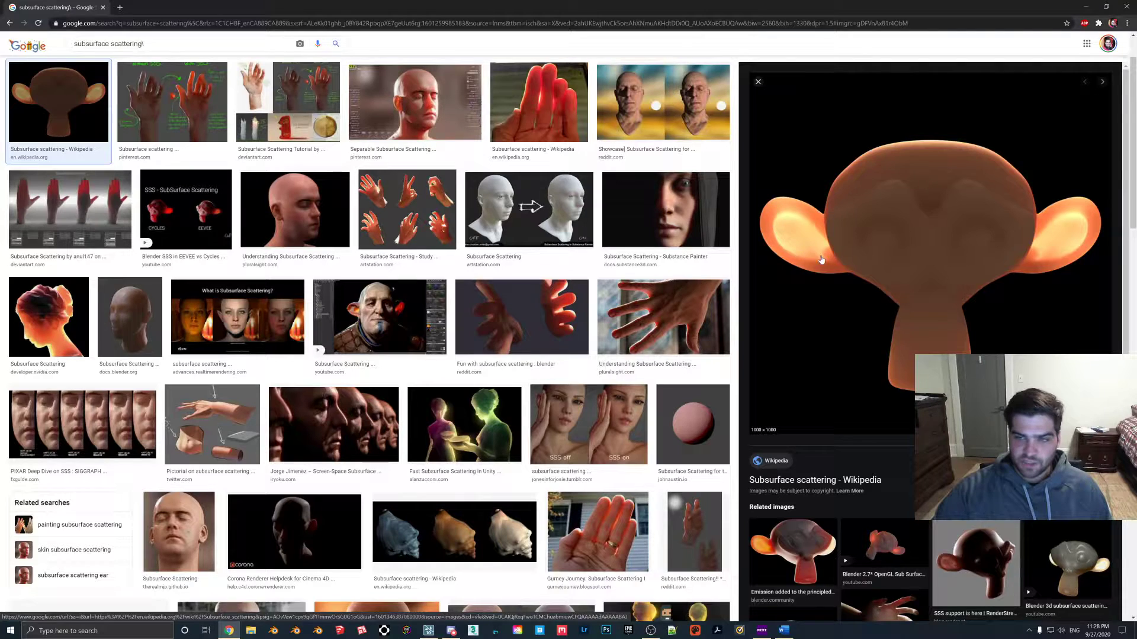
mouse_move(784, 234)
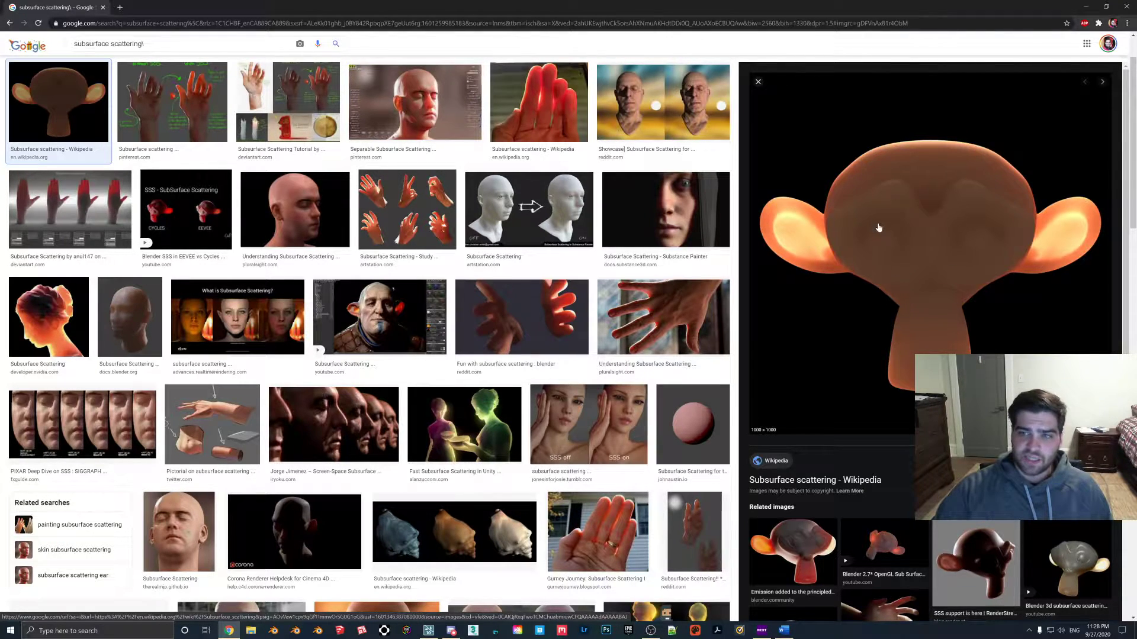
mouse_move(943, 241)
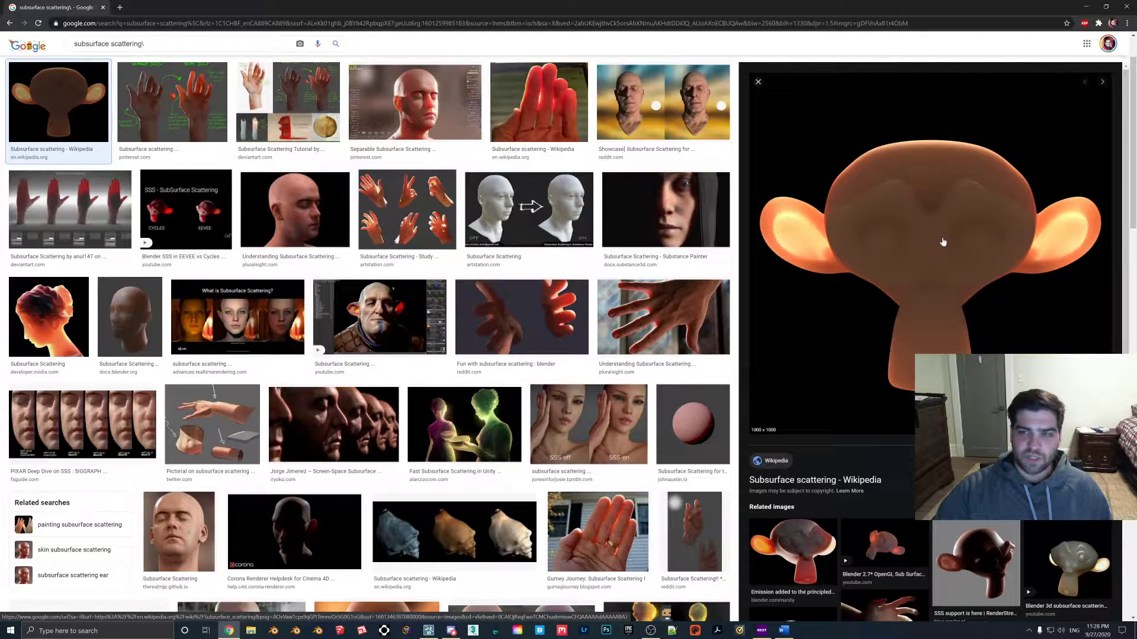
mouse_move(941, 234)
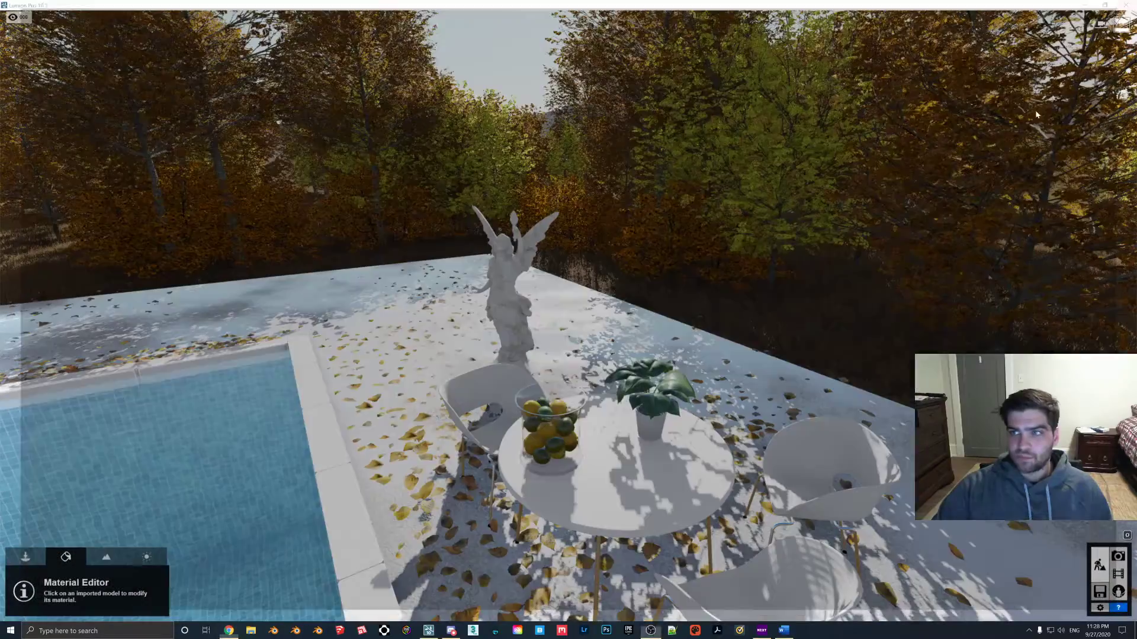
Select the potted plant's leaves to bring up their Standard material settings.
click(649, 388)
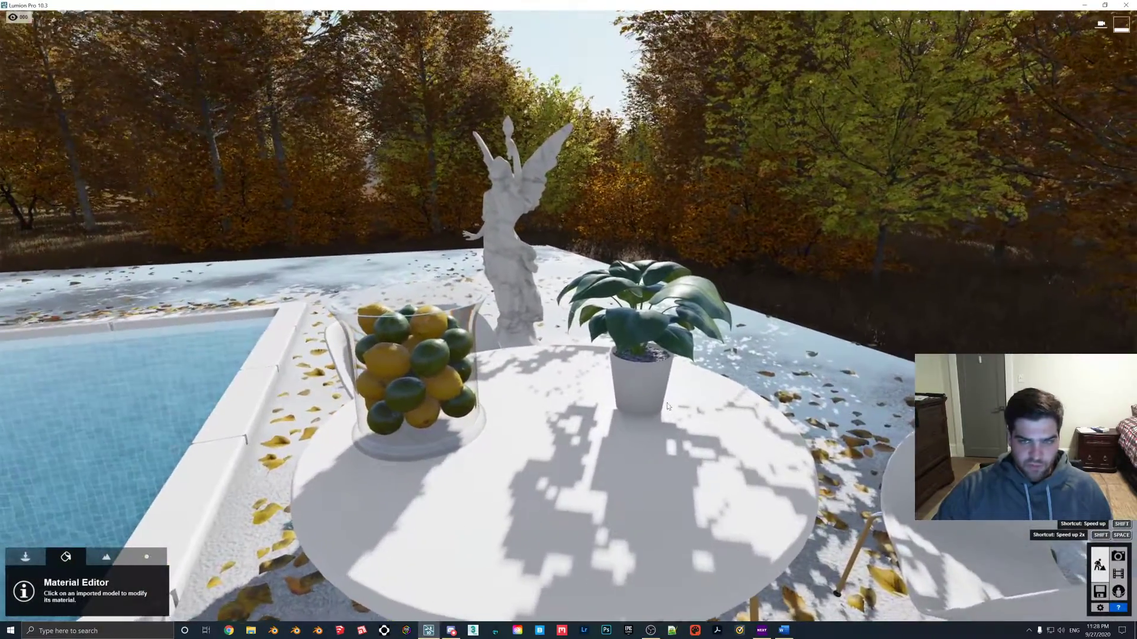
click(414, 369)
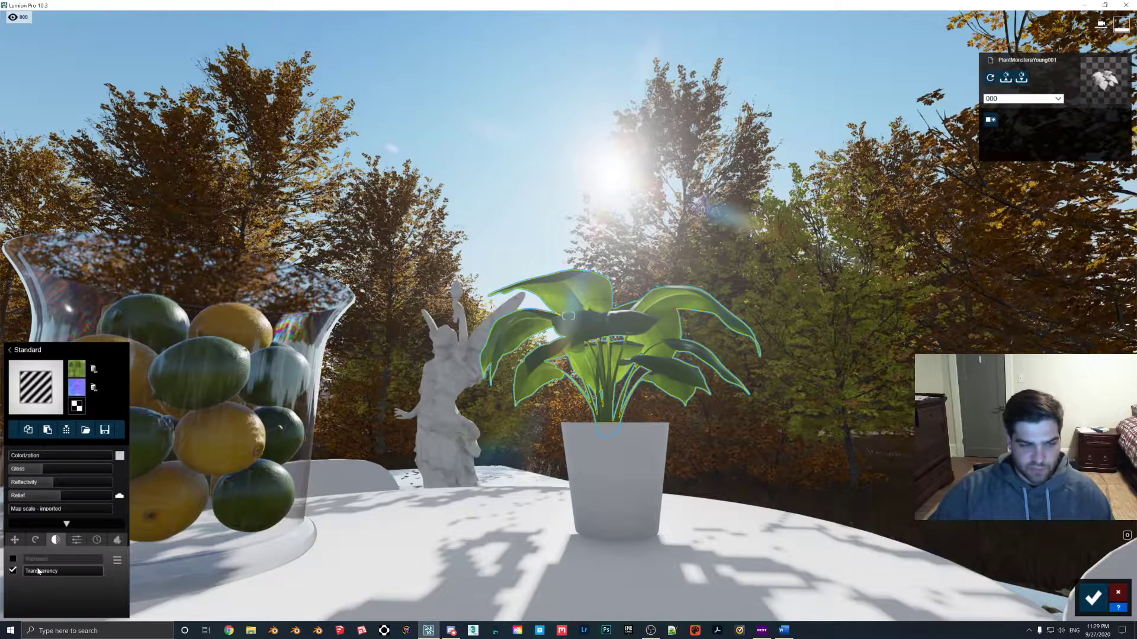
Enable Waxiness on the leaf material and drop Transparency so the leaves look waxy and translucent.
drag(29, 571, 86, 571)
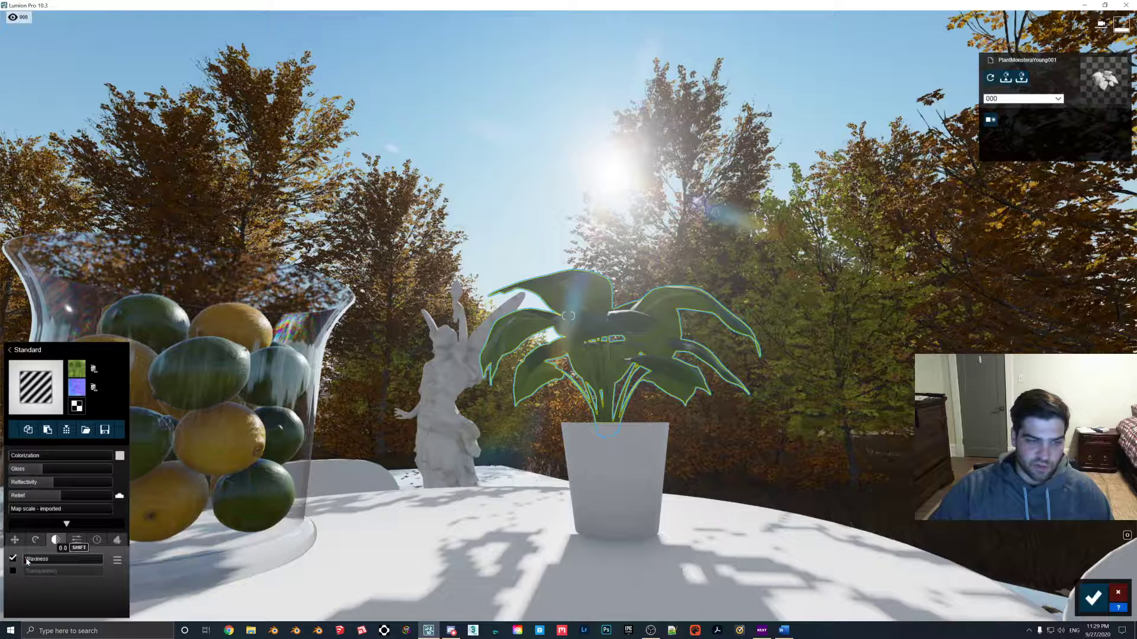
click(37, 559)
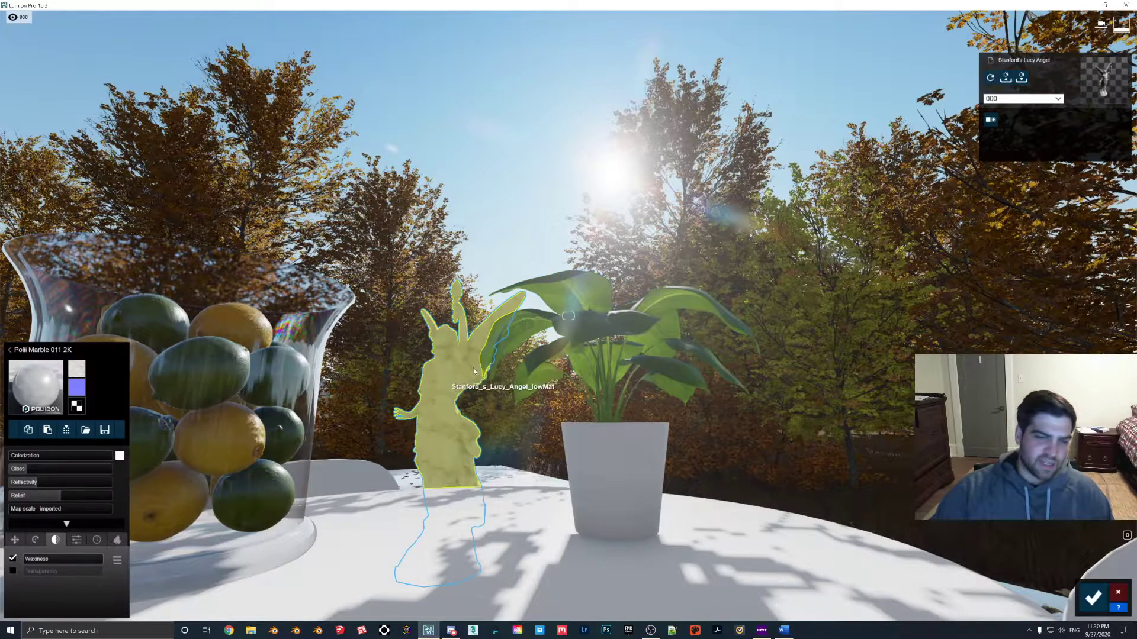
mouse_move(464, 370)
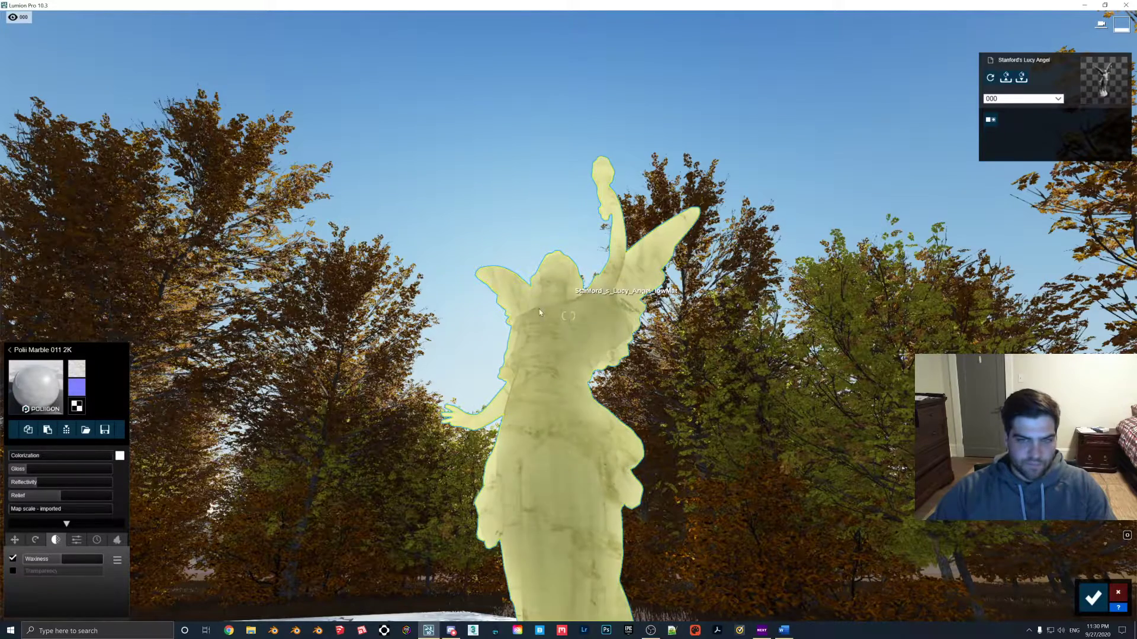
Try marble waxiness values 0.3, 0.5, 0.4 and 0.1 on the angel statue, then fine-tune the strength.
drag(29, 558, 76, 559)
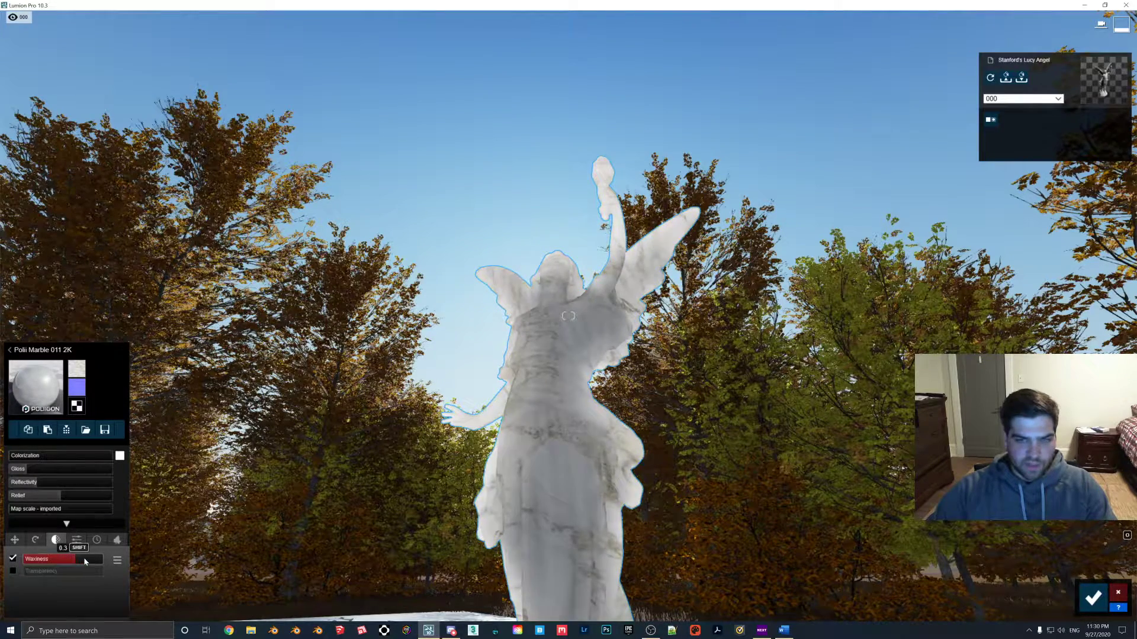
drag(59, 547, 67, 547)
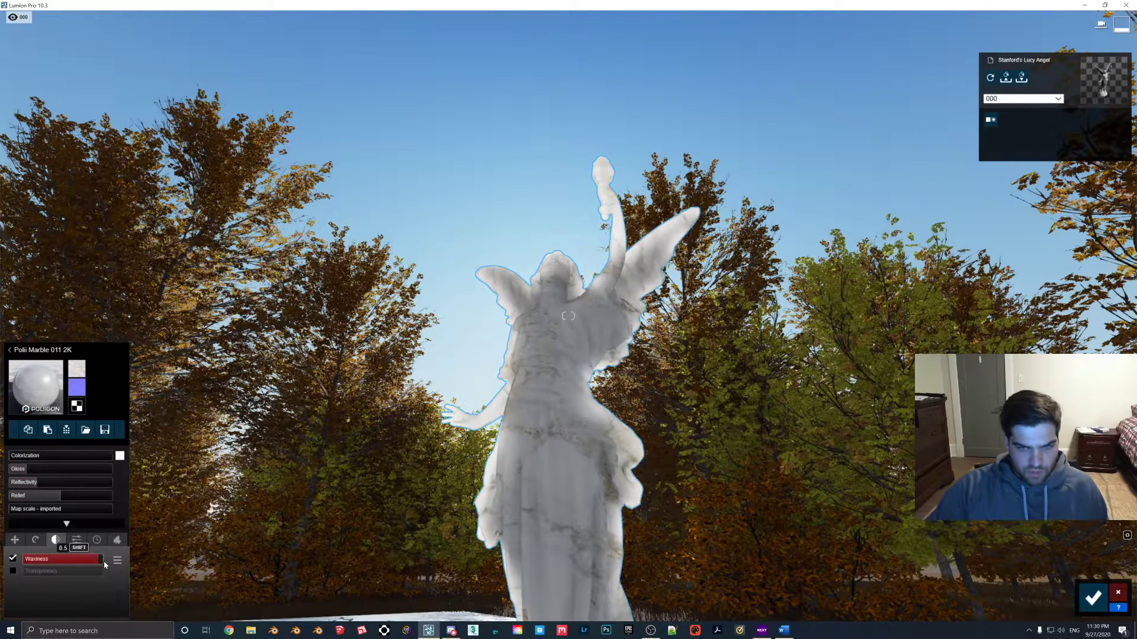
drag(102, 558, 76, 557)
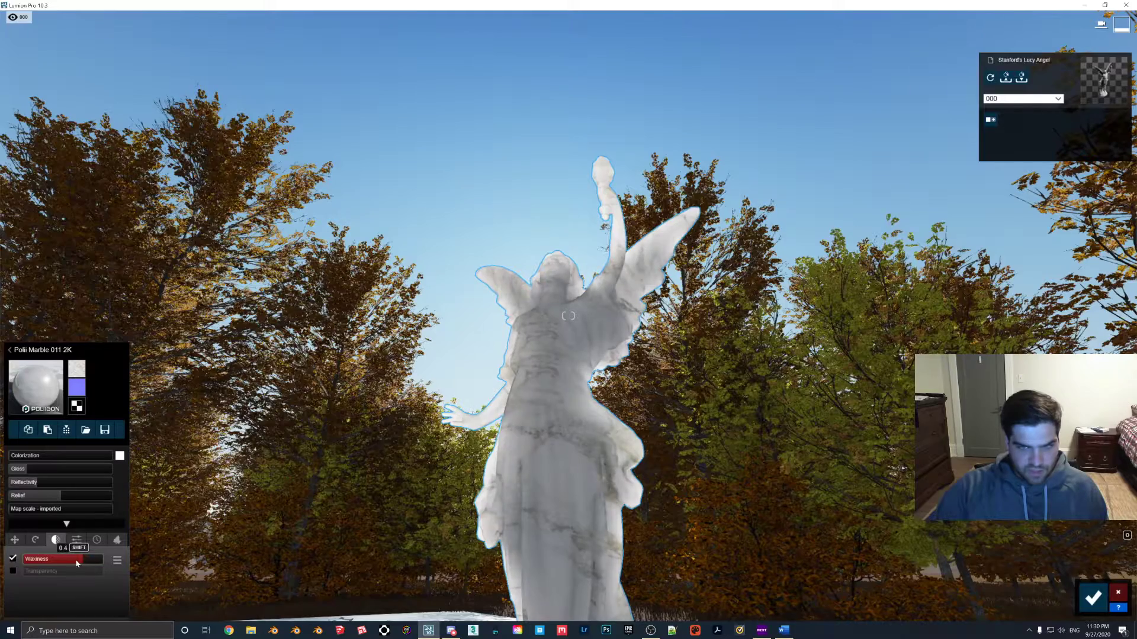
drag(73, 557, 22, 558)
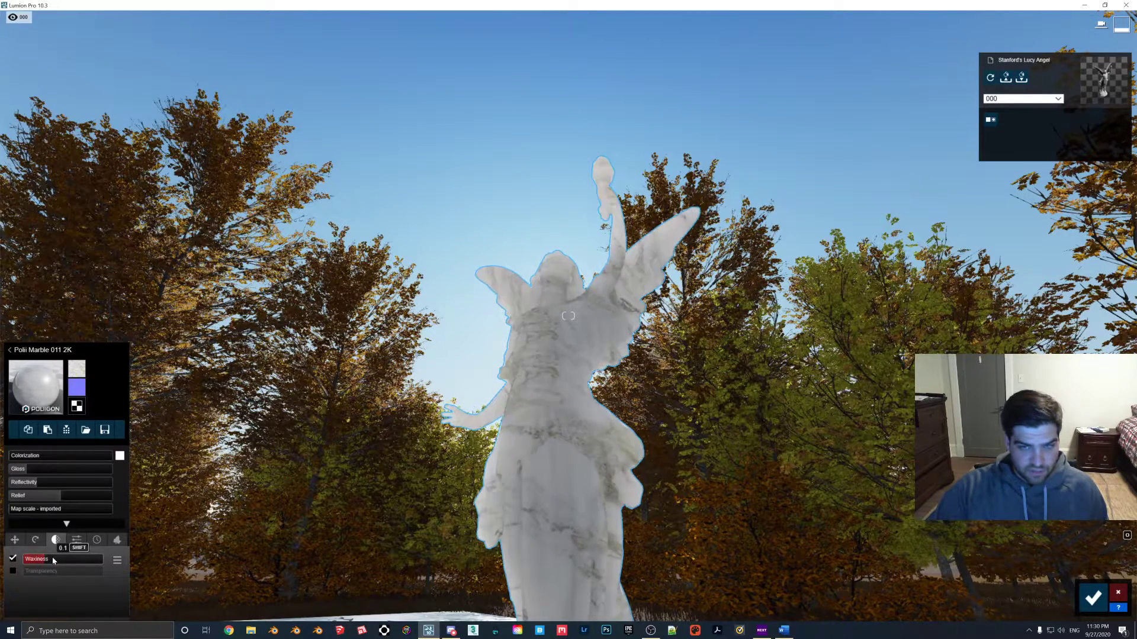
drag(54, 559, 95, 559)
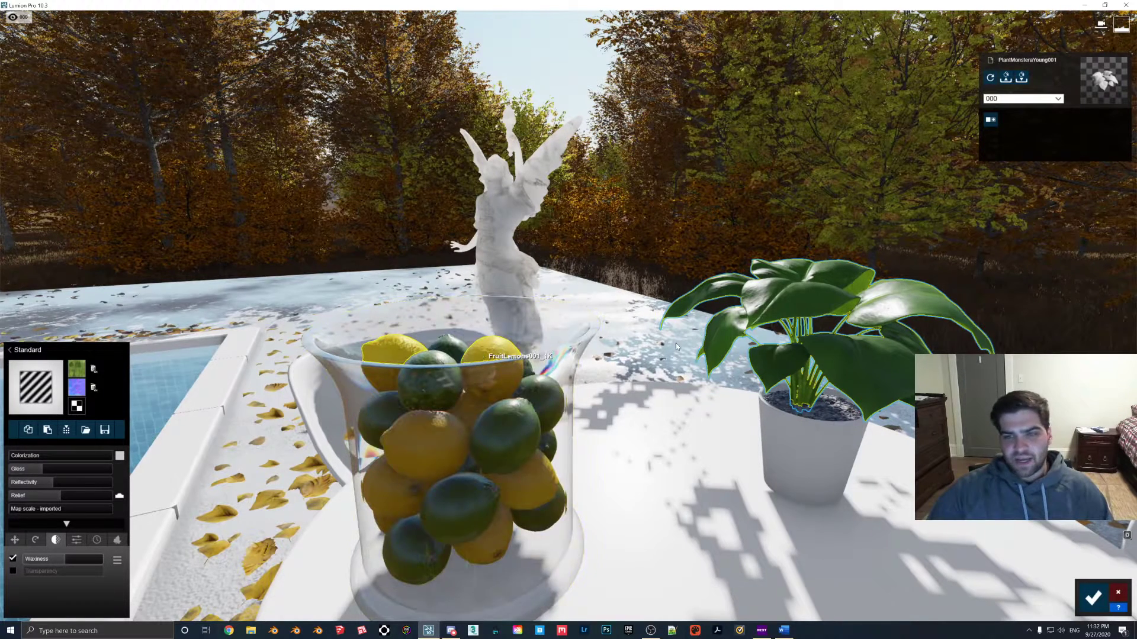
Give the fruit jar's material waxiness, testing 0.5 then settling back to 0.1.
click(471, 435)
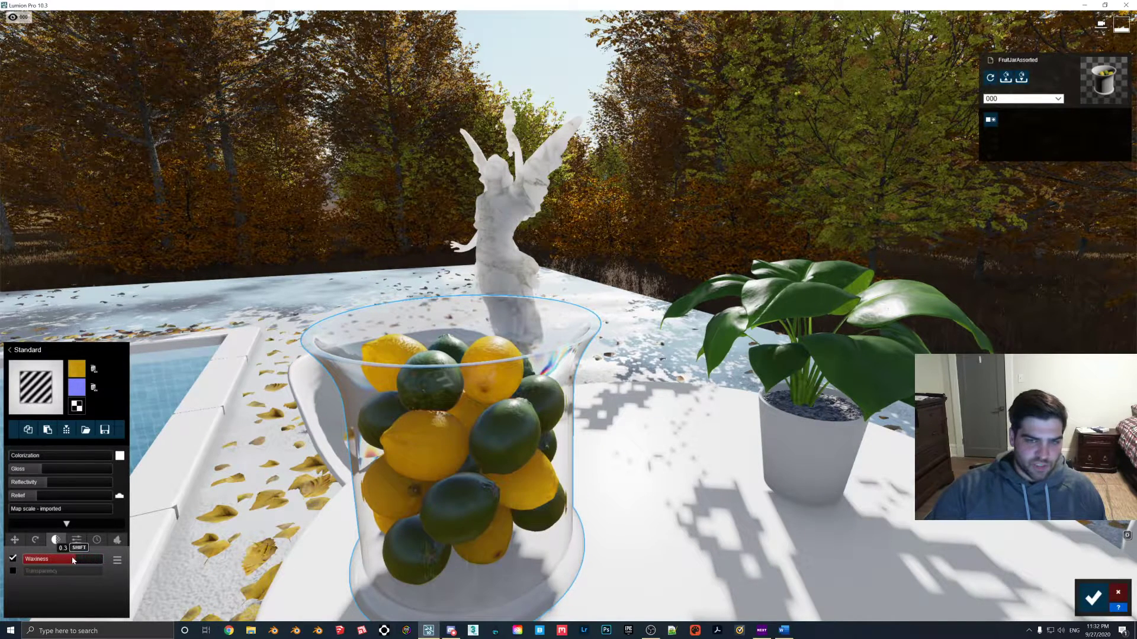
drag(72, 557, 59, 557)
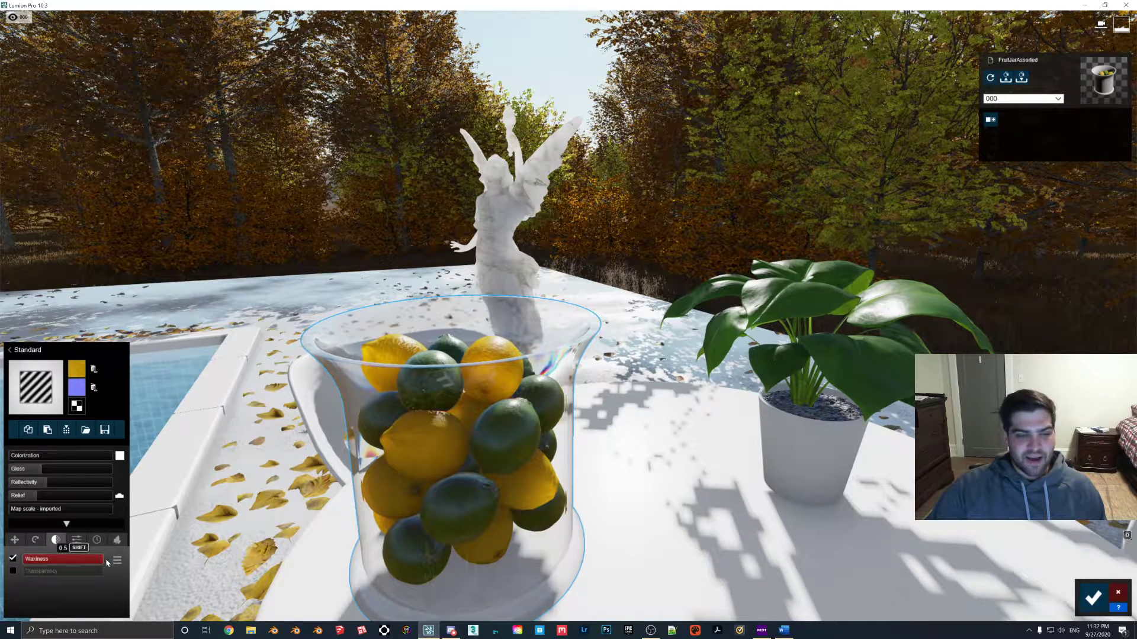
drag(79, 558, 44, 558)
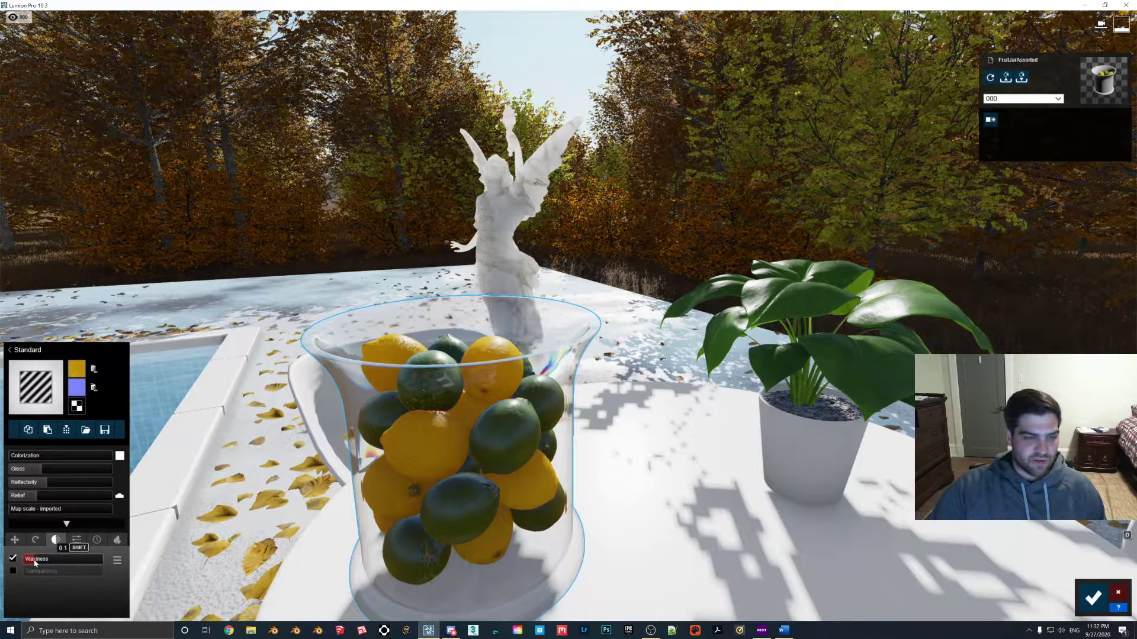